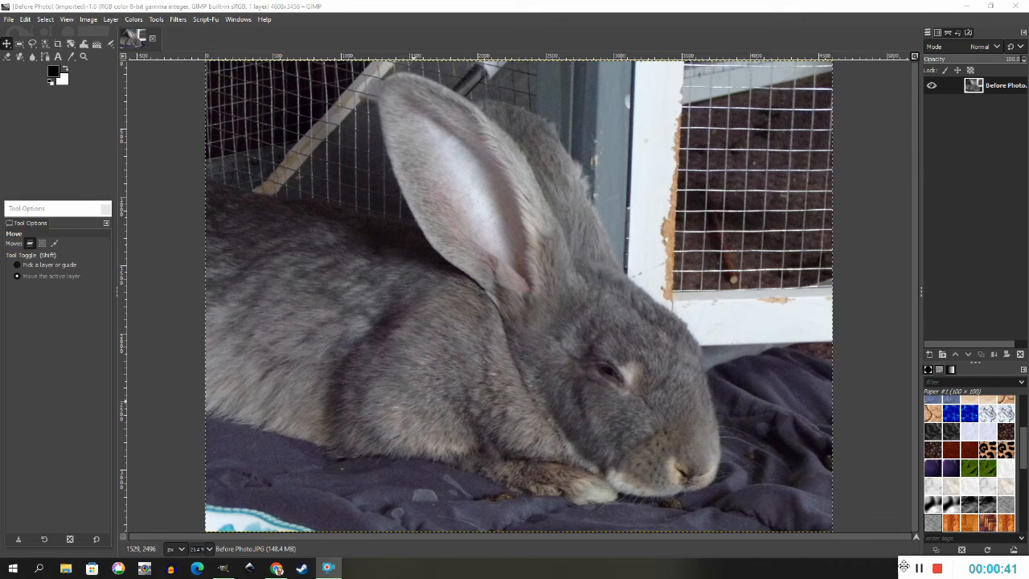
mouse_move(507, 495)
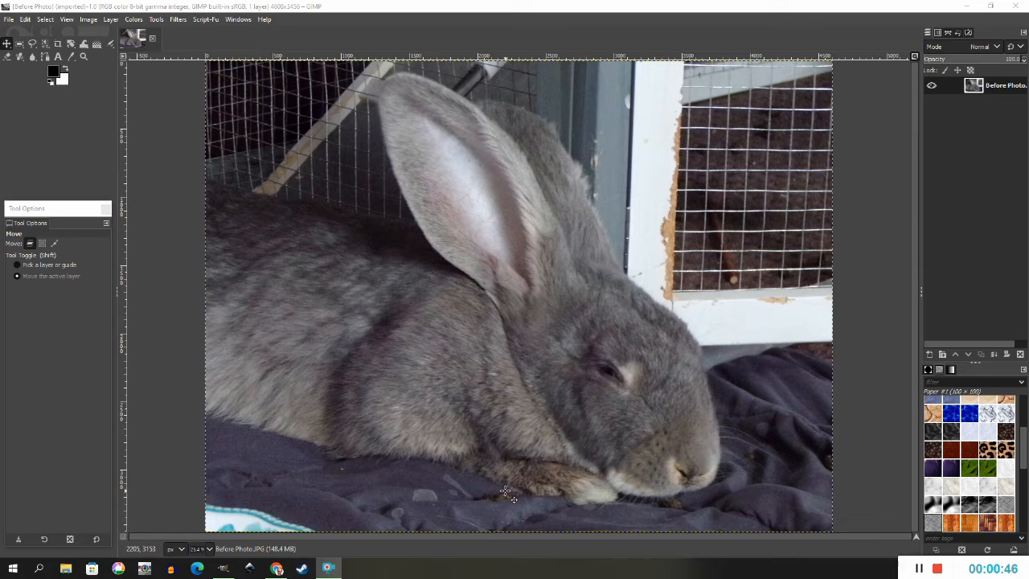
mouse_move(689, 499)
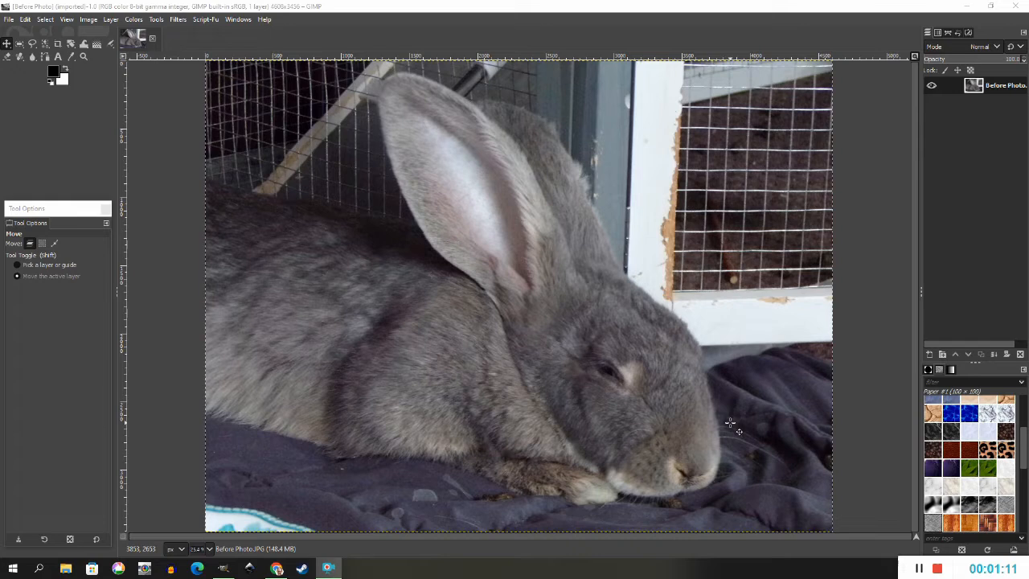
mouse_move(479, 512)
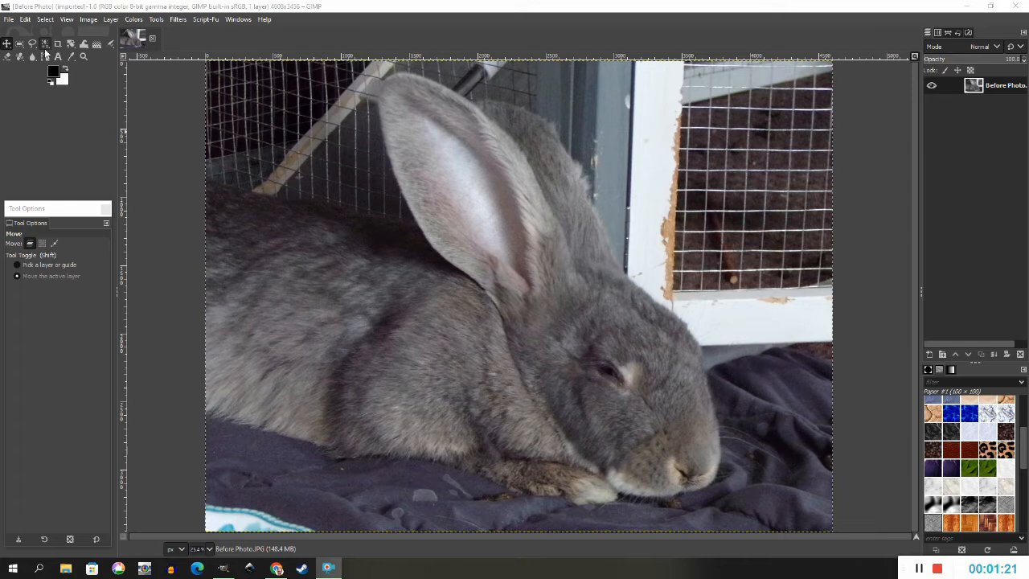
mouse_move(31, 44)
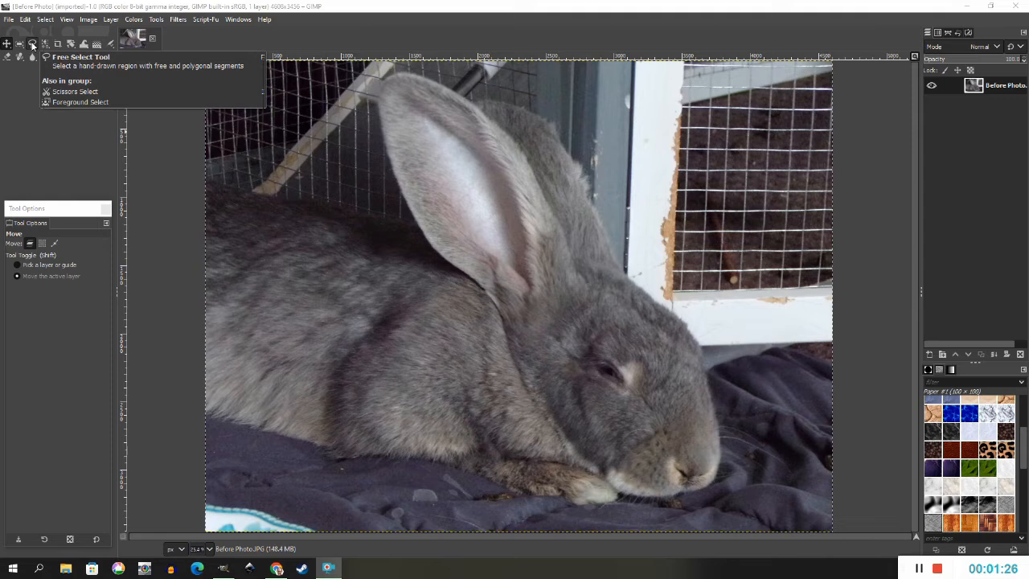
Outline the dropping on the blanket with the Free Select lasso
click(32, 44)
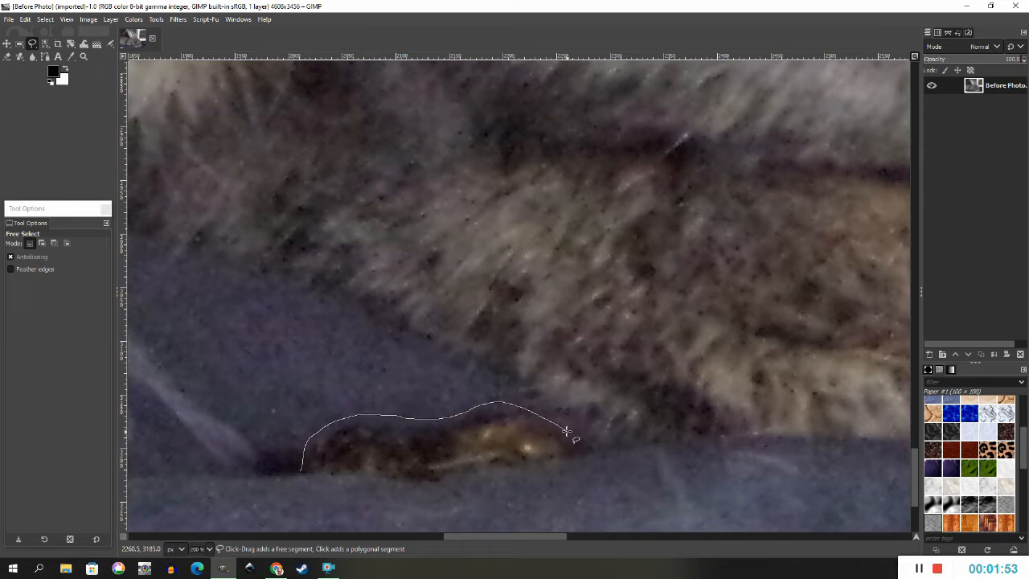
click(302, 472)
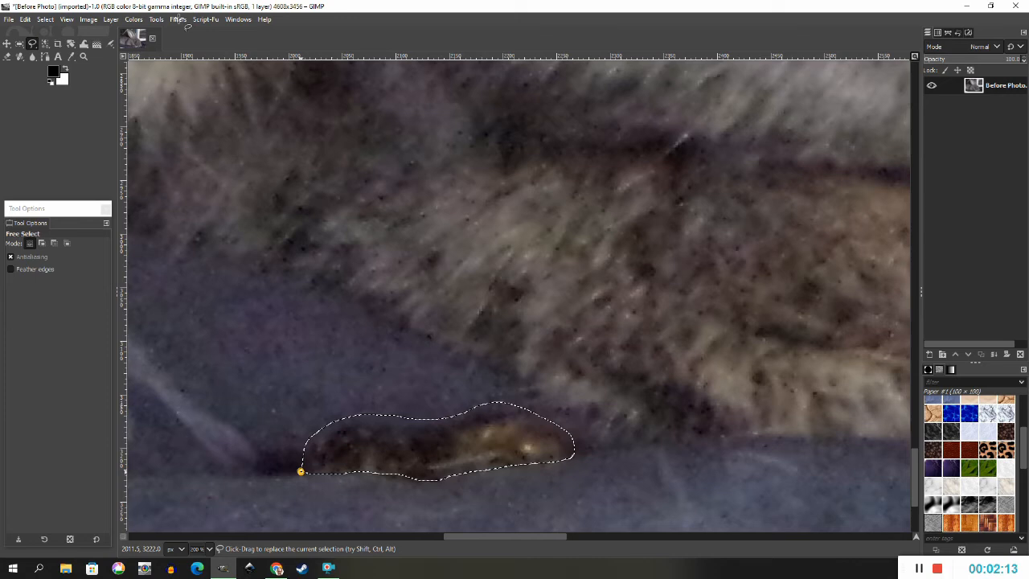
Run Heal selection on the dropping so blanket texture fills the spot
click(178, 19)
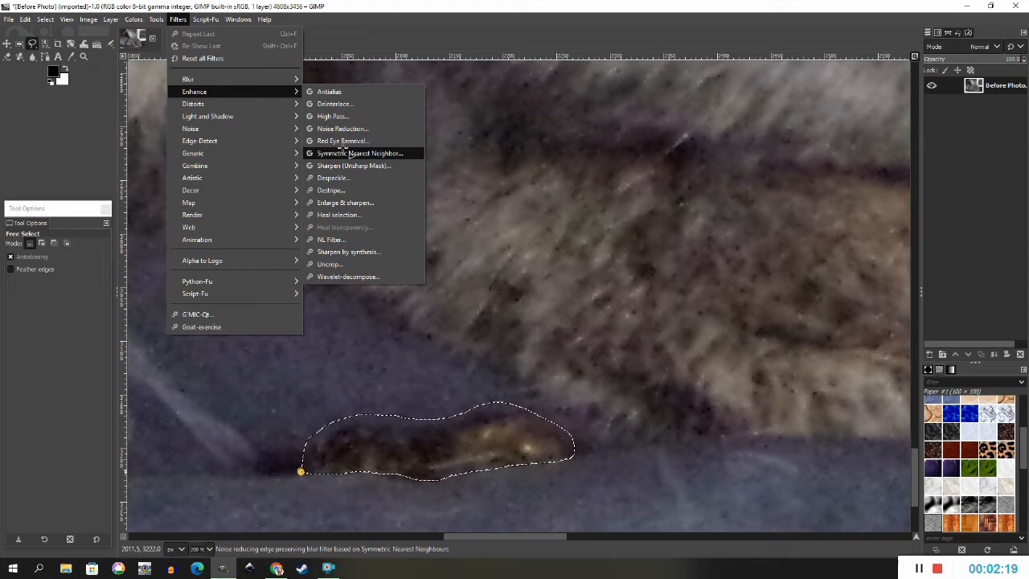
click(338, 215)
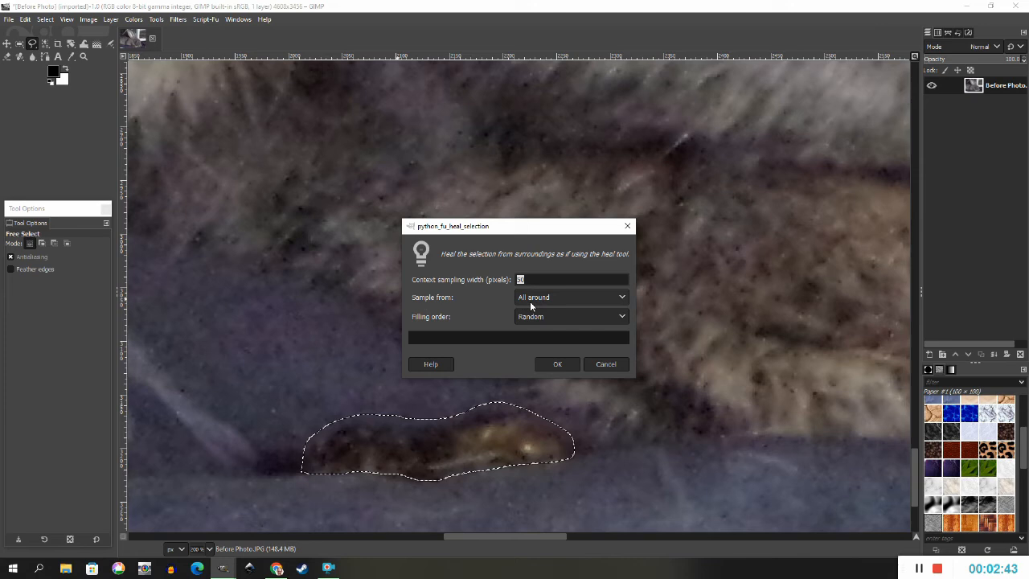
mouse_move(539, 327)
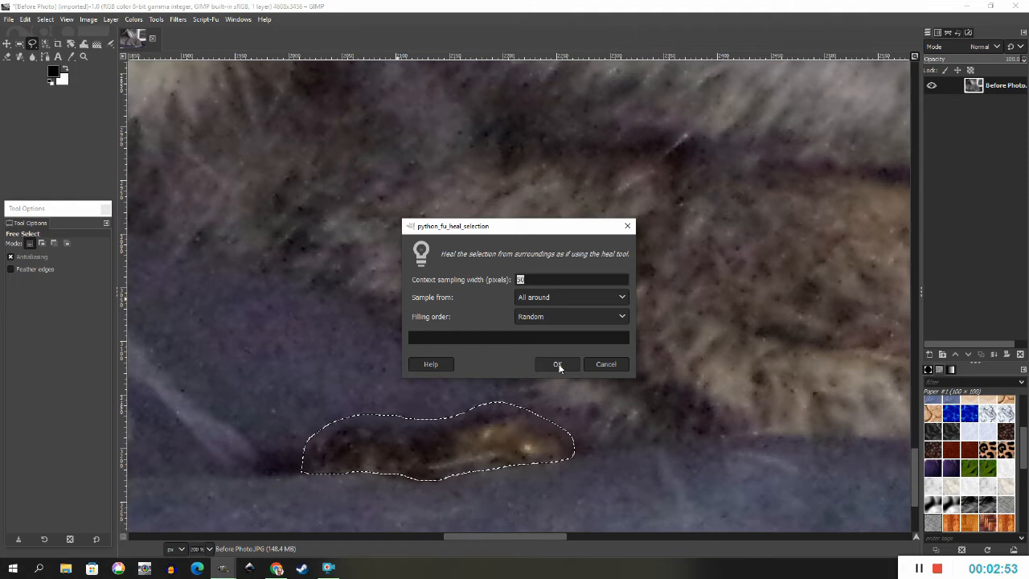
click(558, 364)
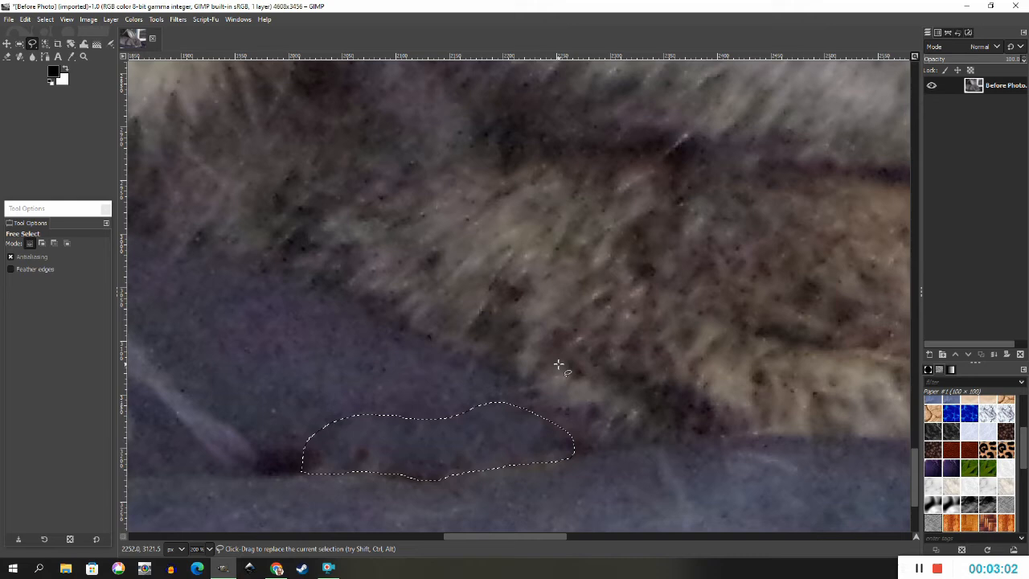
Clear the selection with Select > None and outline the brown patch beside the fur
click(45, 19)
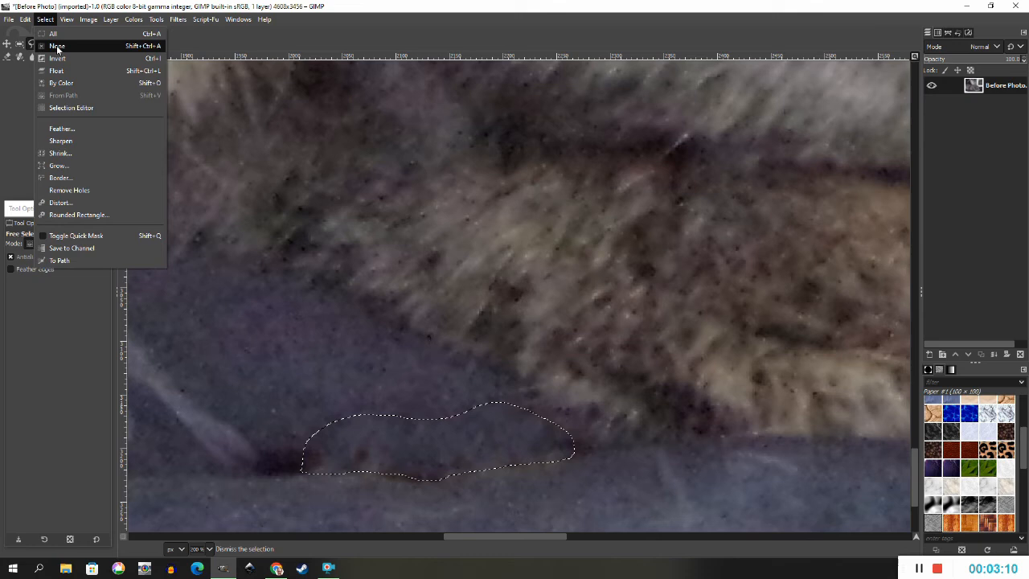
click(56, 45)
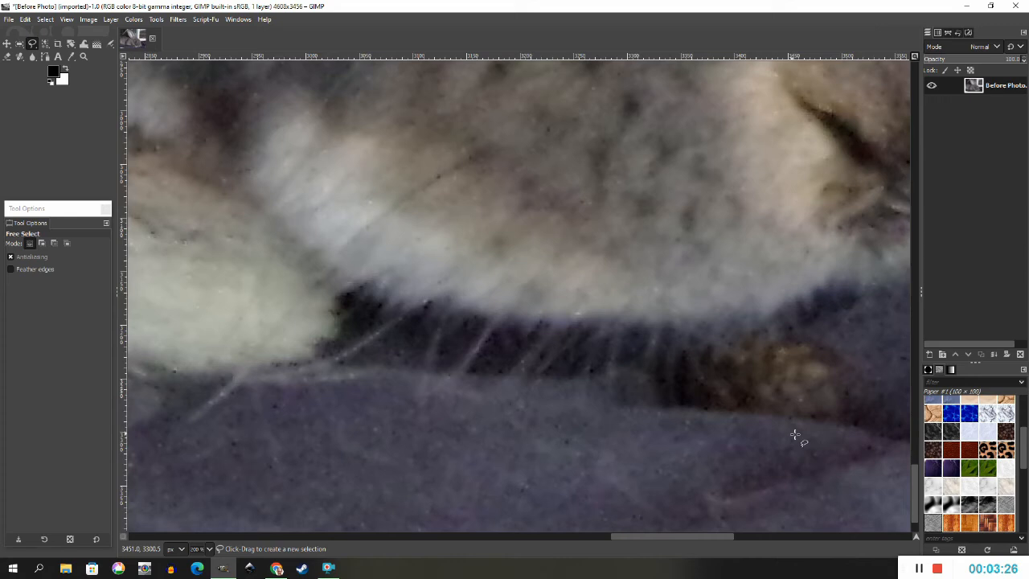
drag(676, 398, 808, 334)
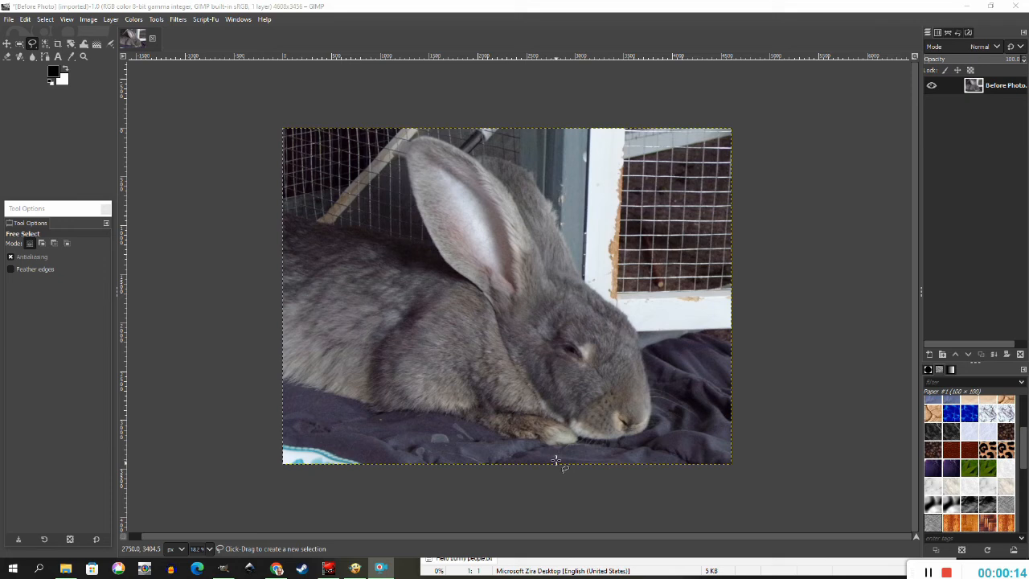
mouse_move(479, 495)
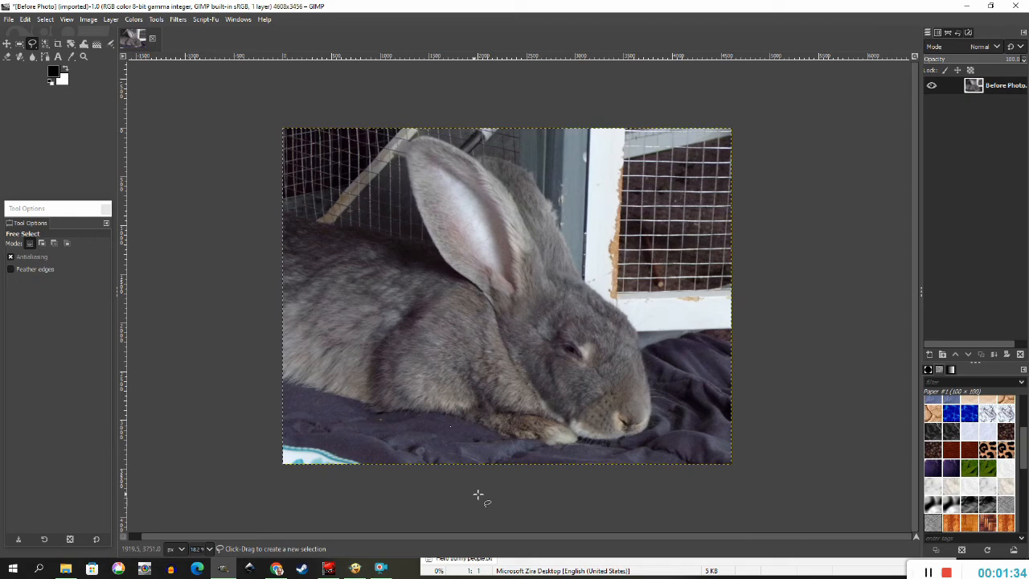
mouse_move(57, 44)
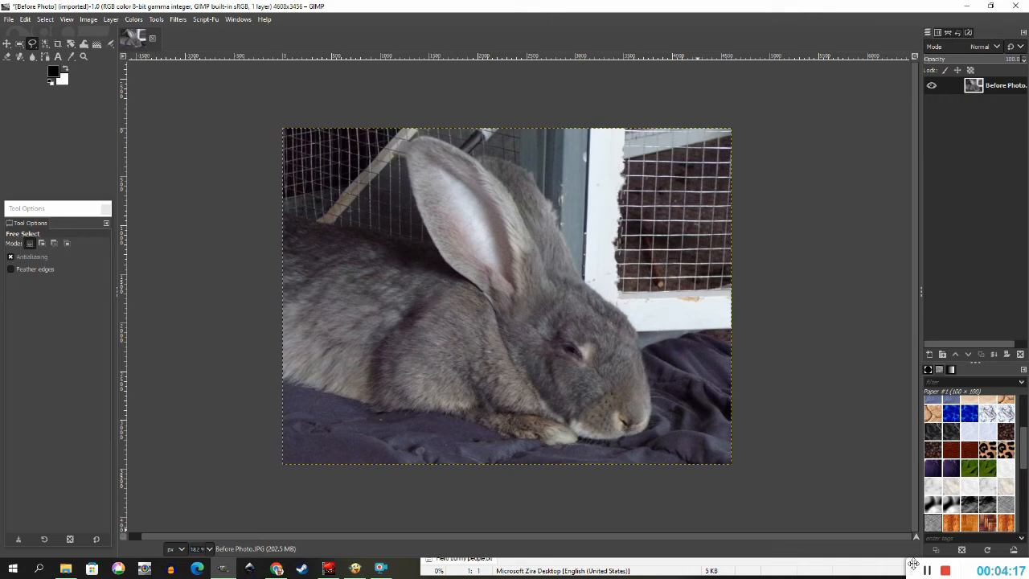
Pick a soft painting brush for the white cage post
click(109, 45)
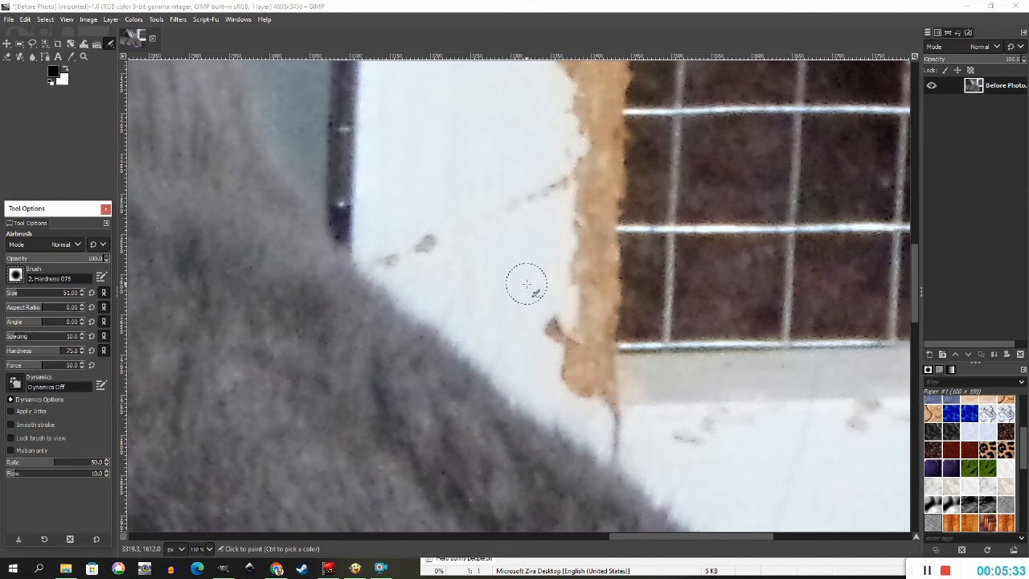
Open the foreground colour chooser to set the paint colour
click(53, 72)
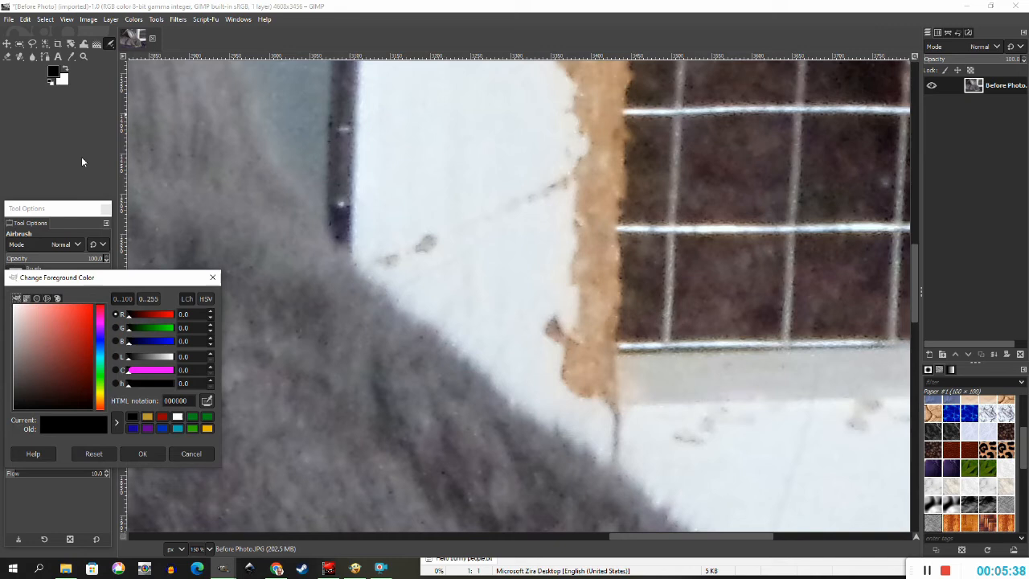
mouse_move(540, 212)
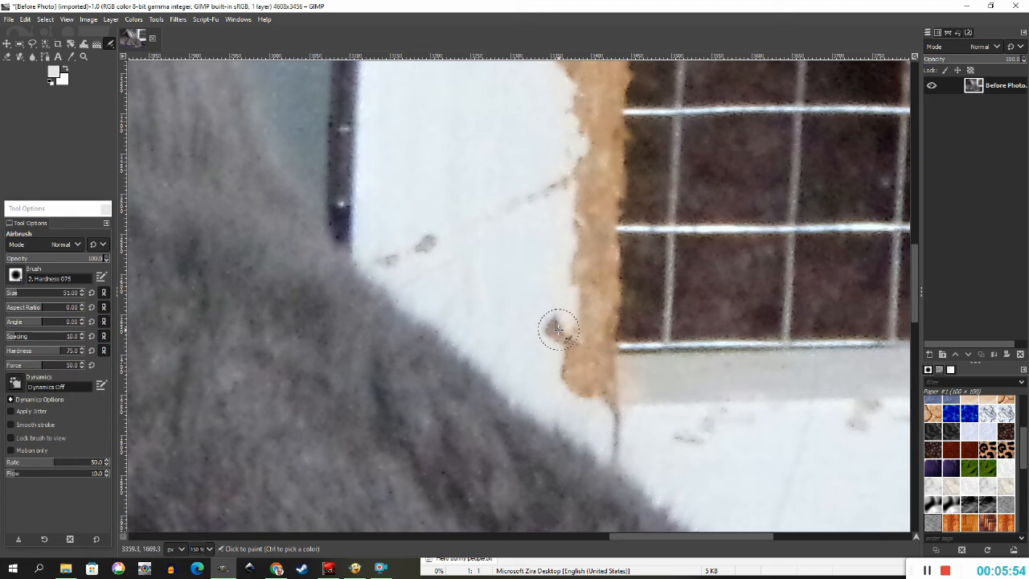
mouse_move(583, 378)
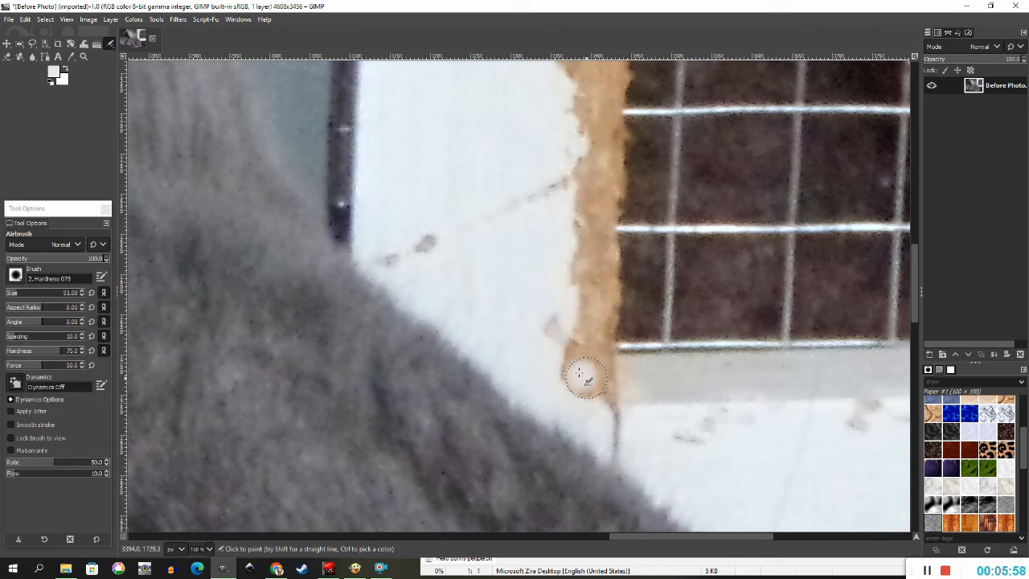